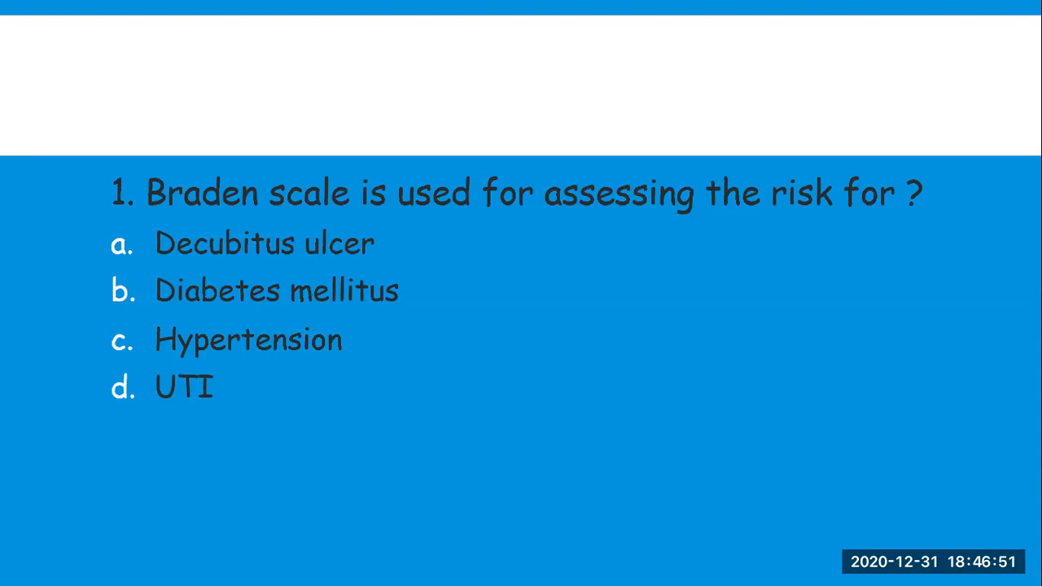
pyautogui.click(263, 243)
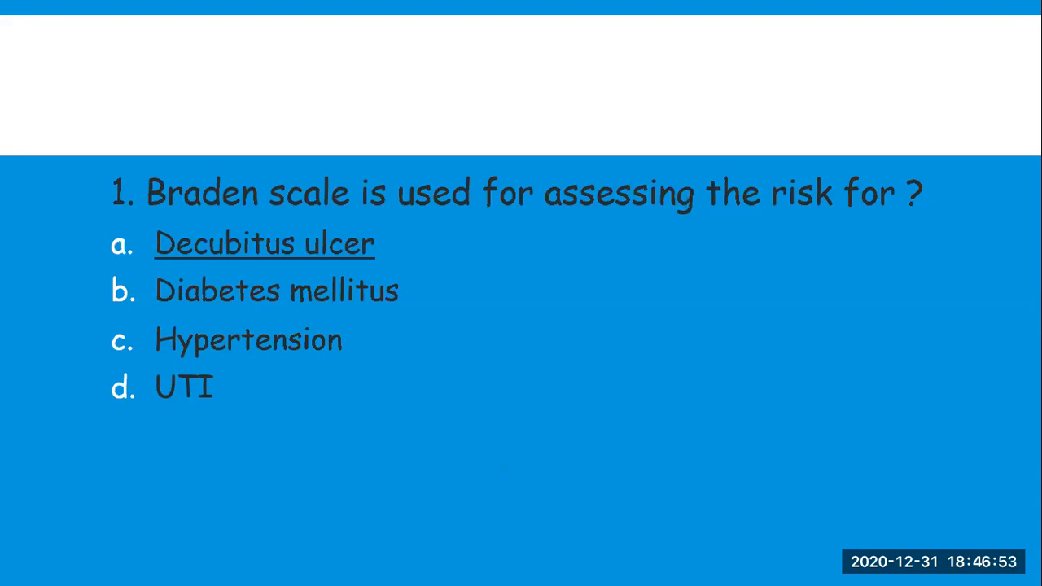